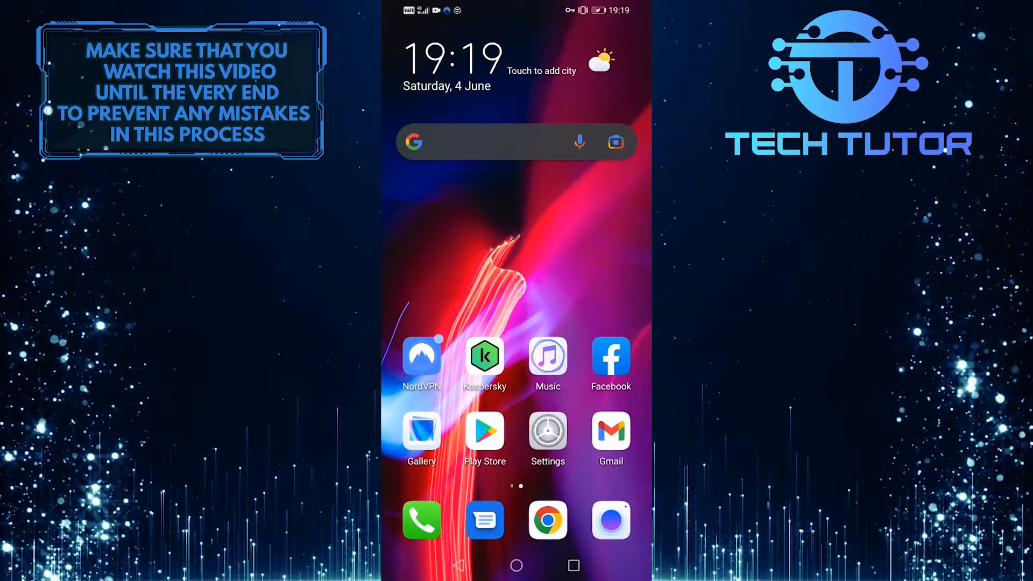
Launch Facebook from the home screen to reach the news feed
left_click(609, 359)
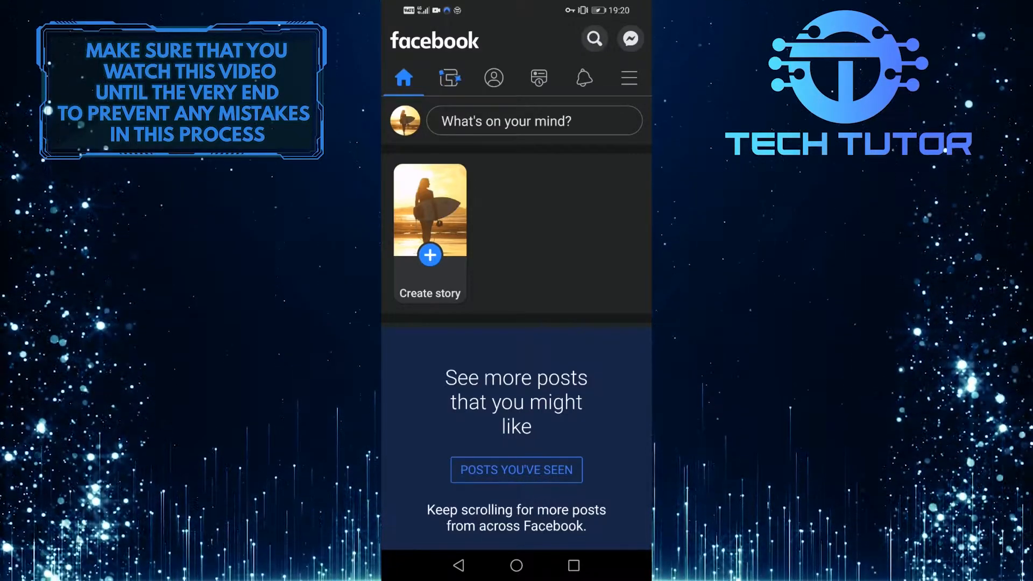
Reach Password and security via the menu's Settings & Privacy > Settings
left_click(627, 77)
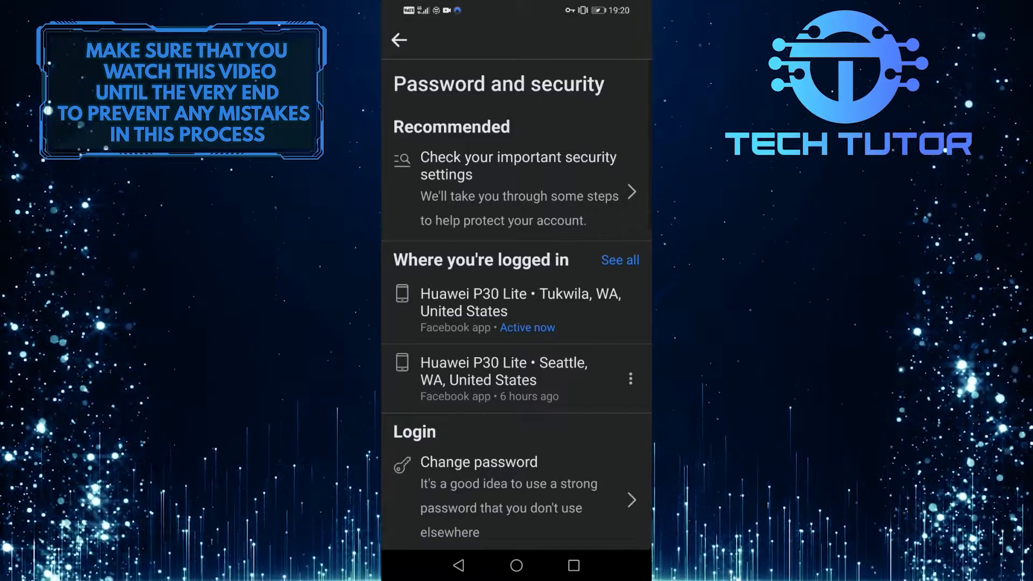
Bring up the Change password form under Login
left_click(478, 462)
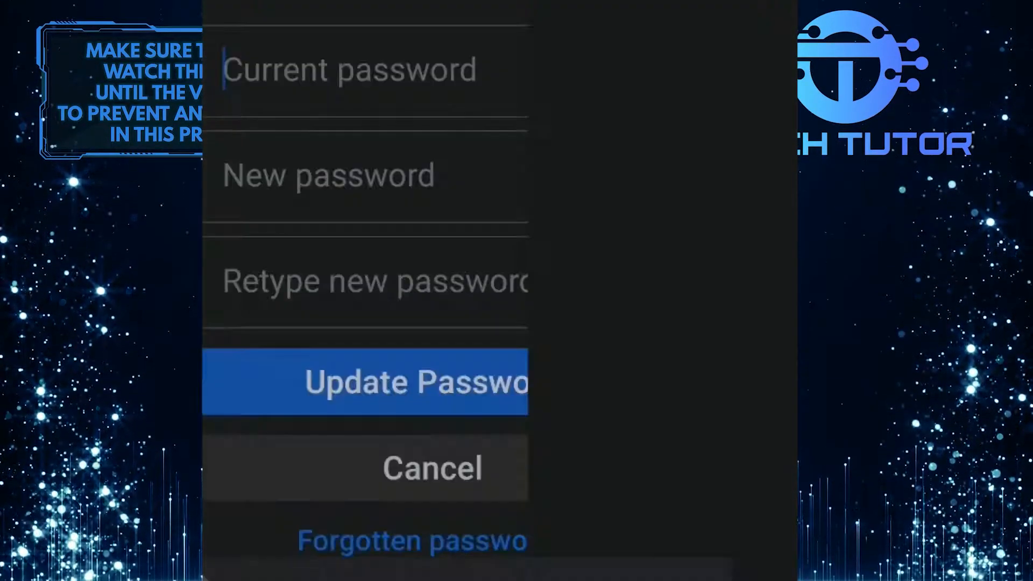
Choose Forgotten password? and continue with Send code via email selected
left_click(366, 383)
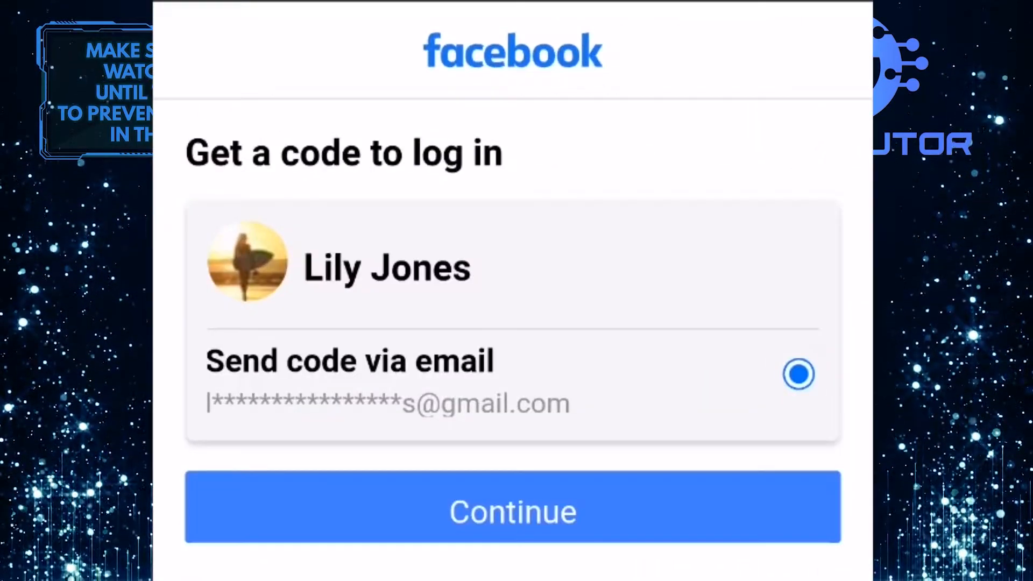
left_click(512, 512)
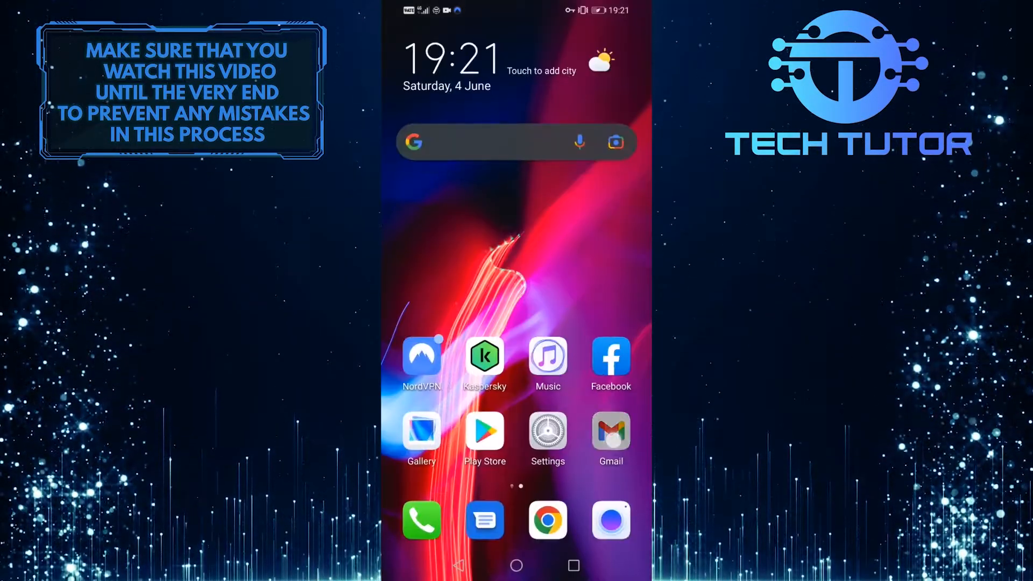
Return to Facebook, enter the emailed 6-digit code and continue to the next recovery step
left_click(609, 432)
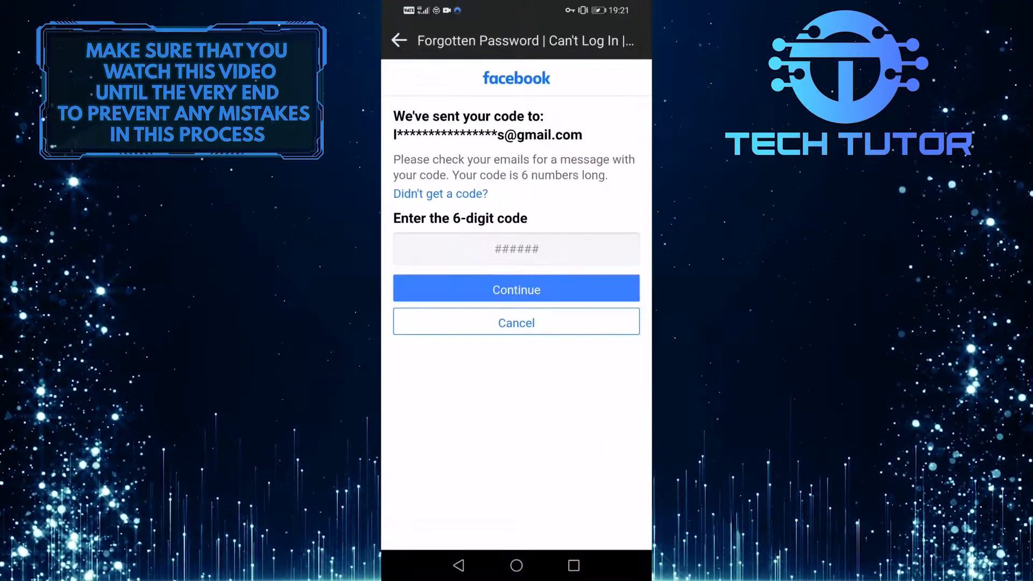
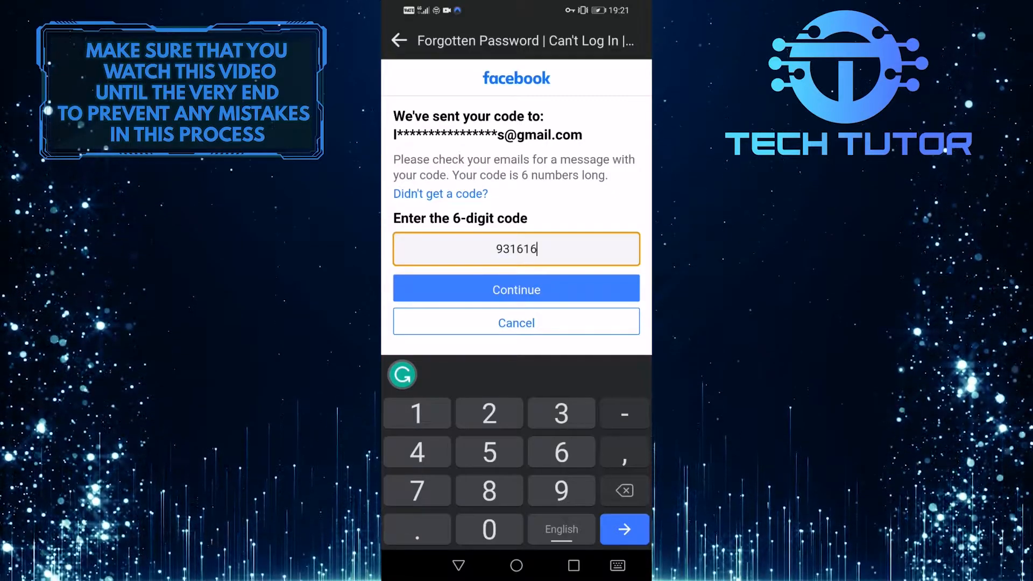
left_click(516, 290)
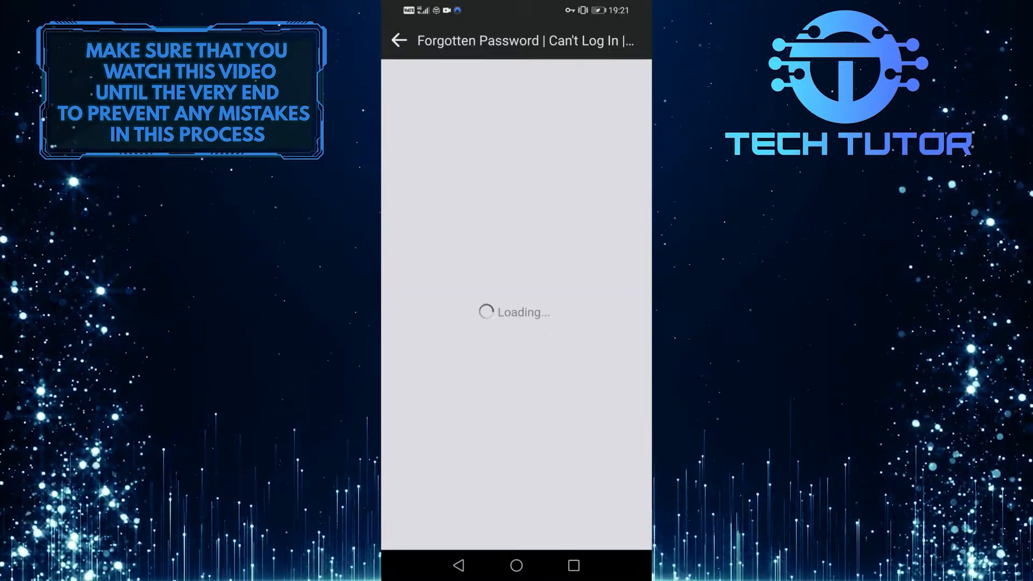